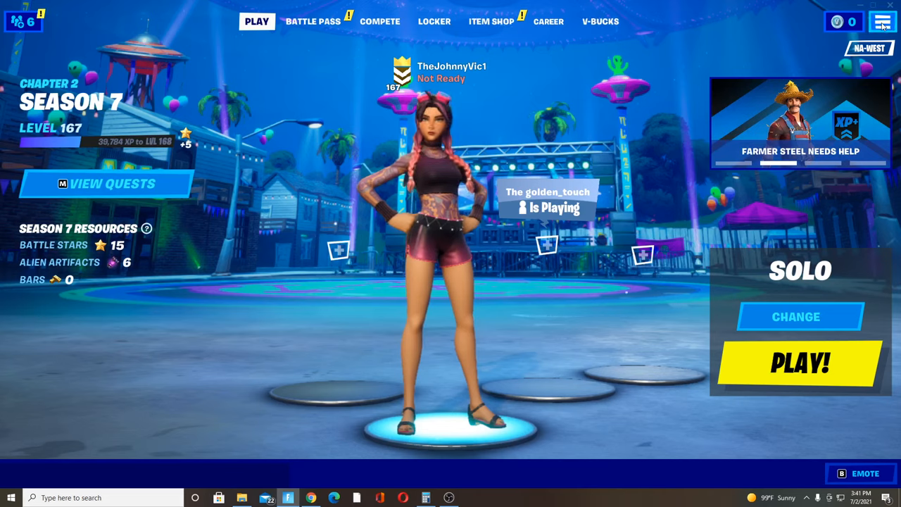
Reach the video settings from the lobby's top-right menu
click(882, 21)
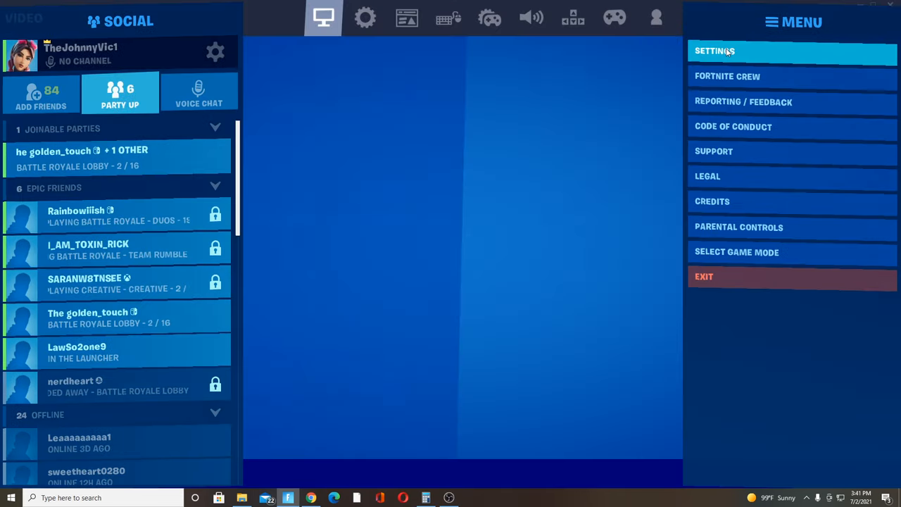
click(715, 51)
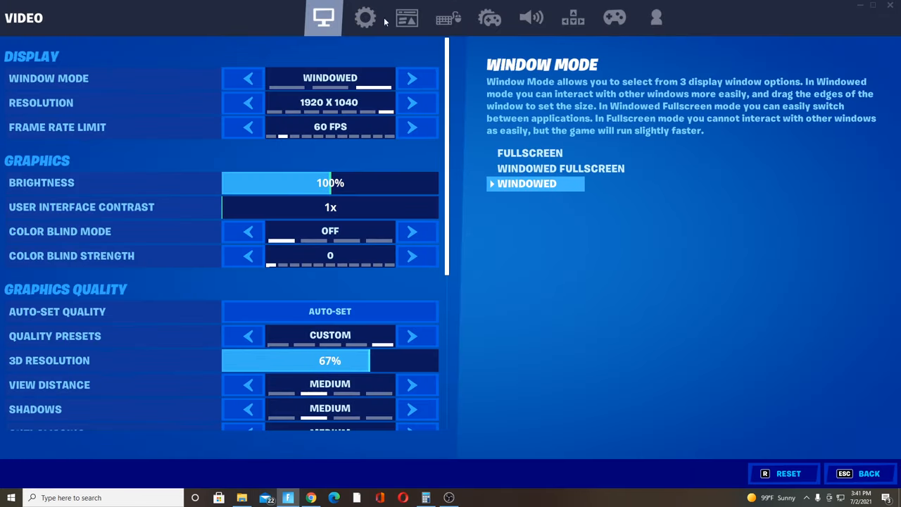
Switch to Account and Privacy and review the privacy options
click(656, 17)
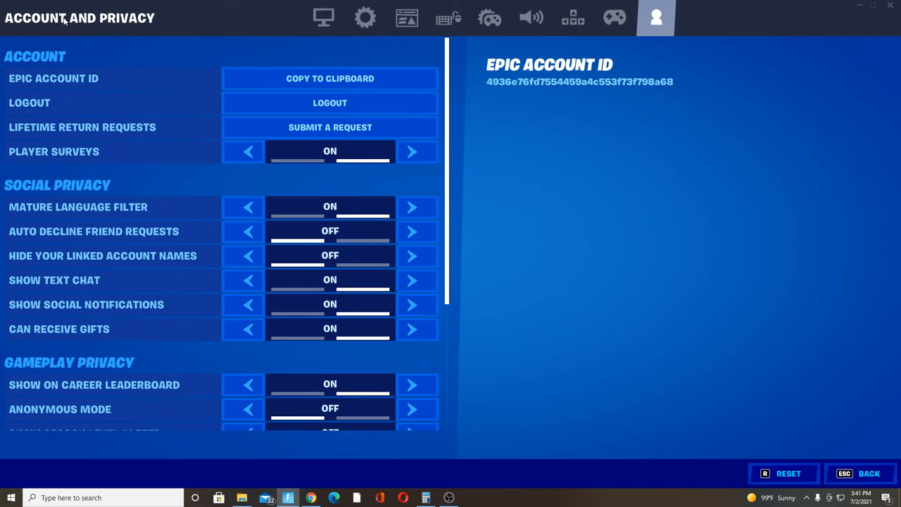
click(103, 256)
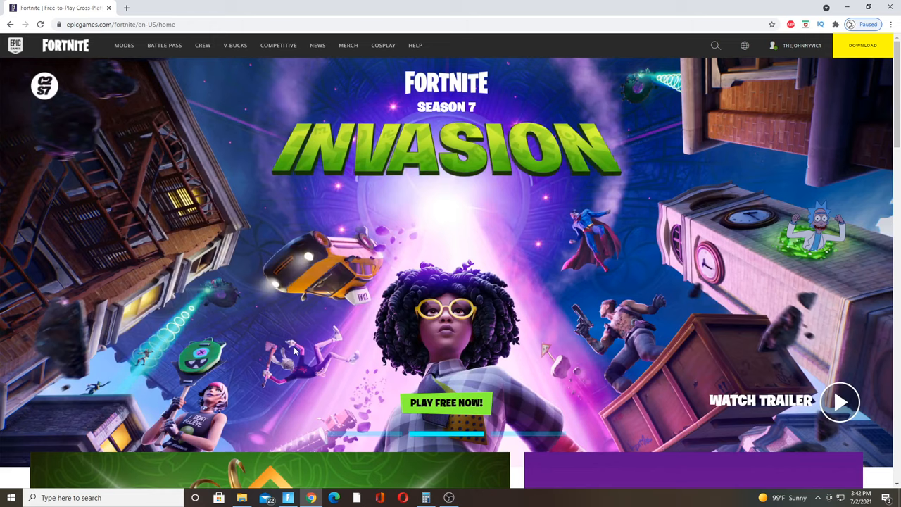
mouse_move(799, 67)
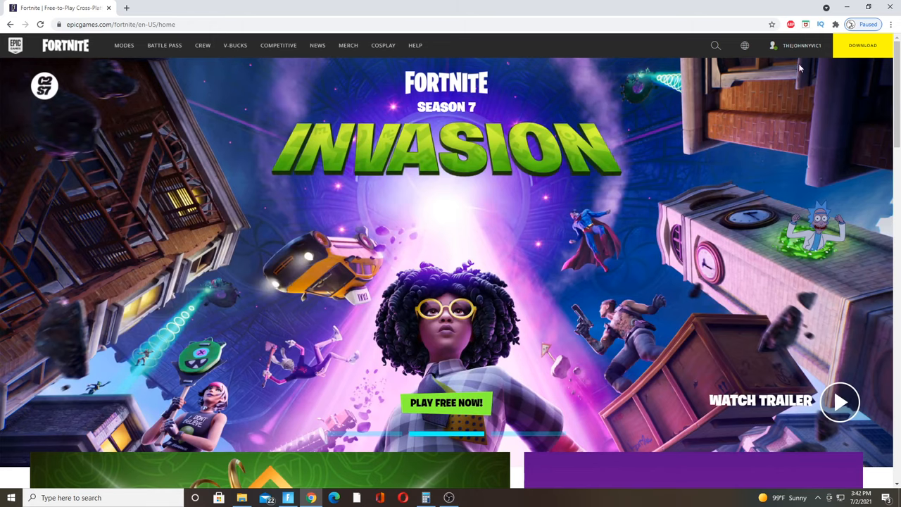
Go to the account's general settings and begin editing the Display Name
click(795, 45)
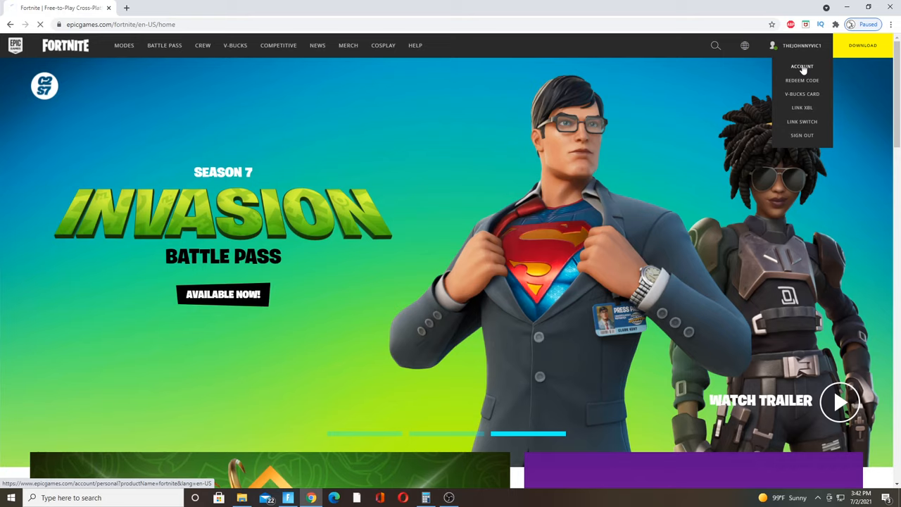
click(803, 67)
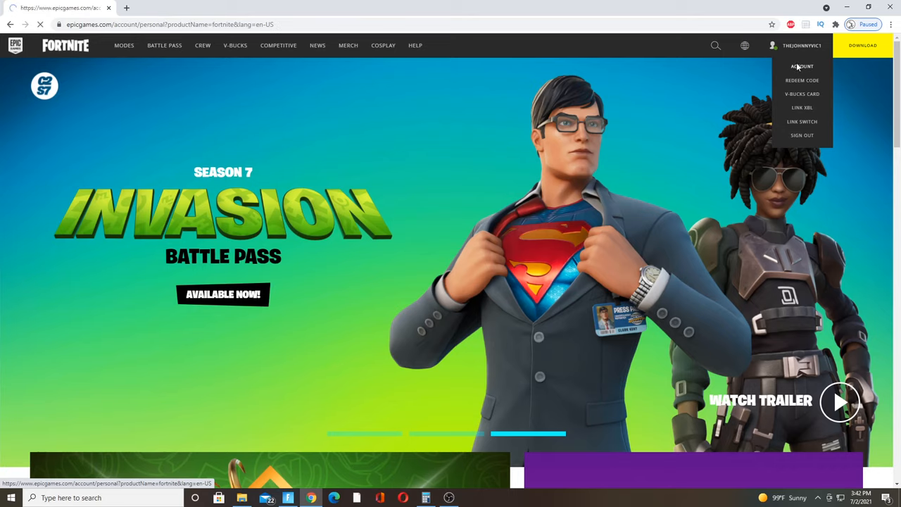
click(802, 66)
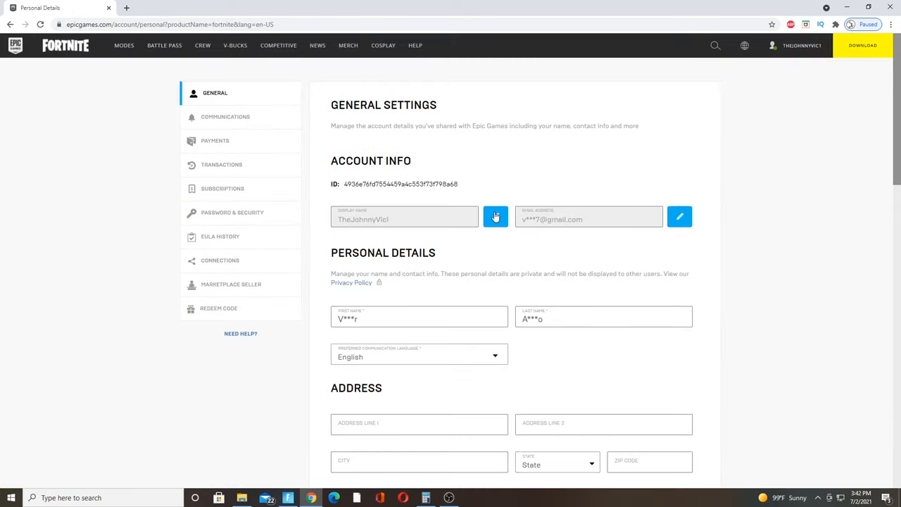
mouse_move(490, 228)
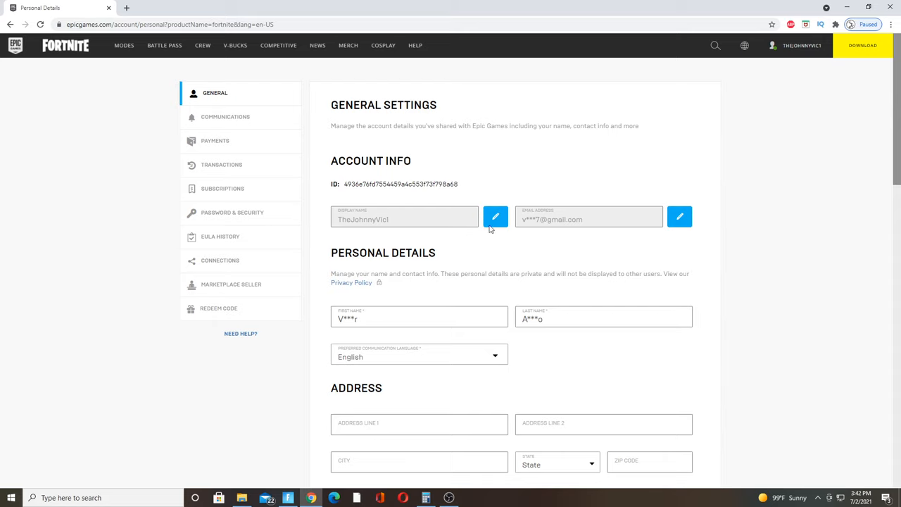
click(495, 217)
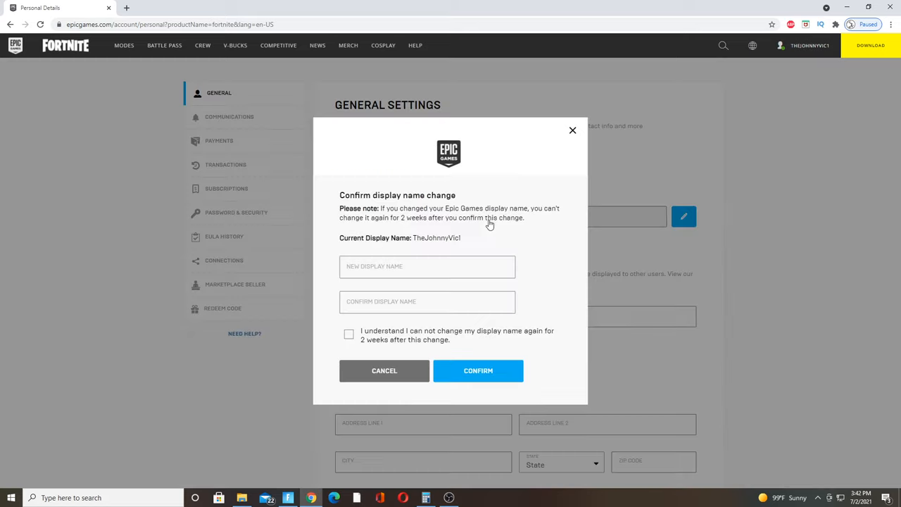
mouse_move(535, 235)
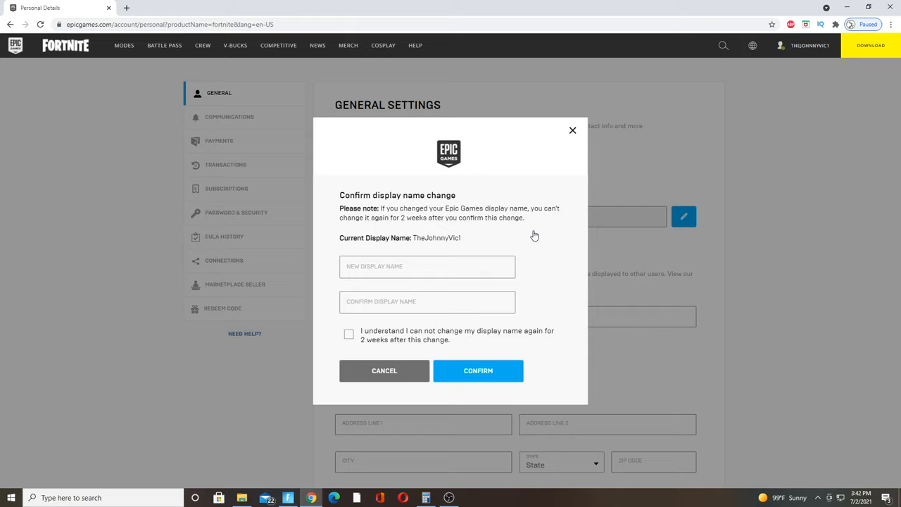
mouse_move(611, 254)
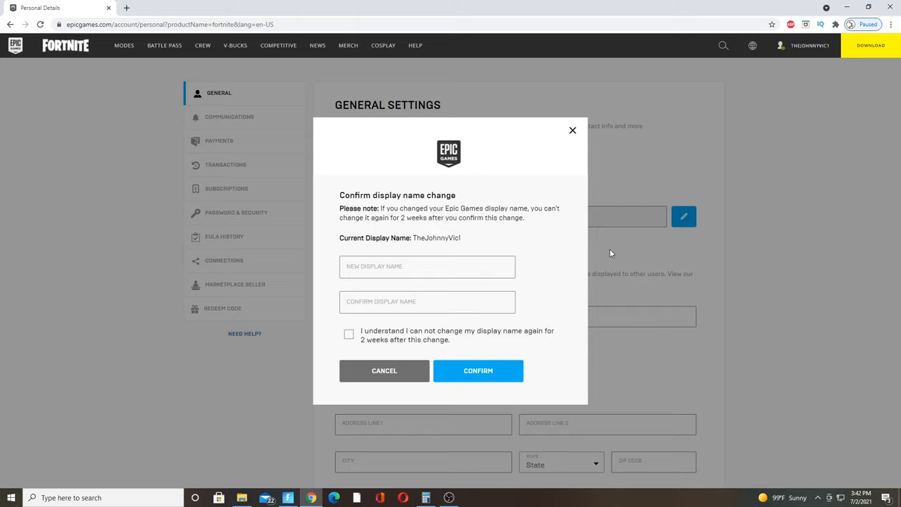